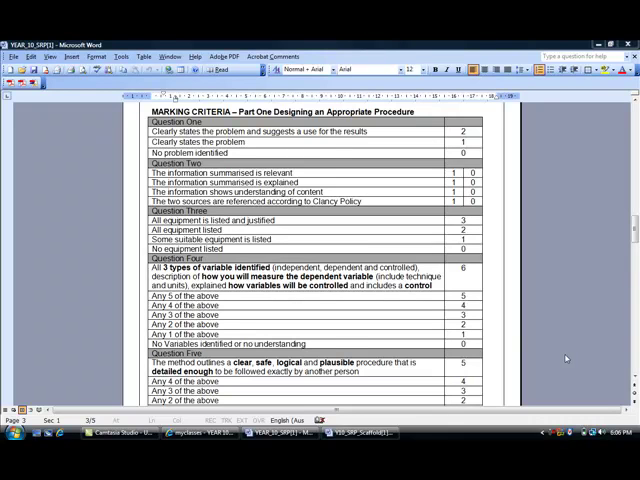
mouse_move(252, 156)
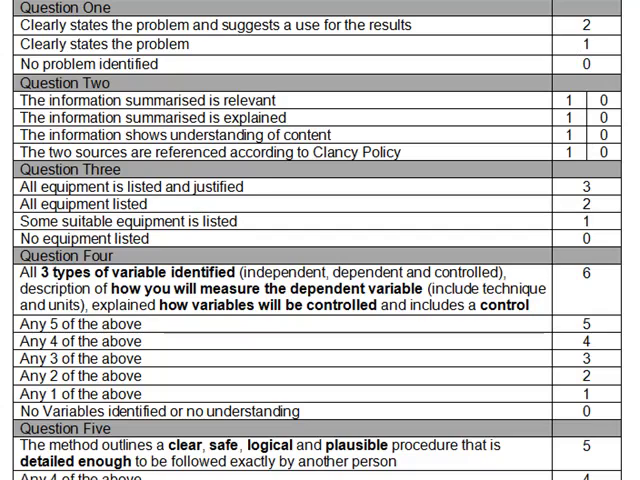
Select key phrases in Question Four, including 'how you will measure'.
scroll(down, 3)
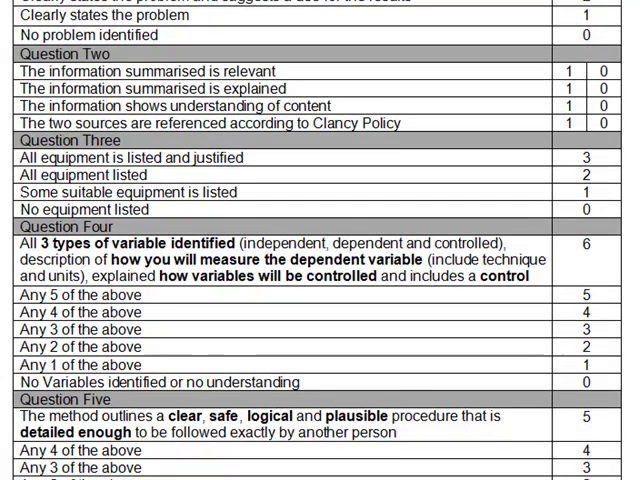
scroll(down, 3)
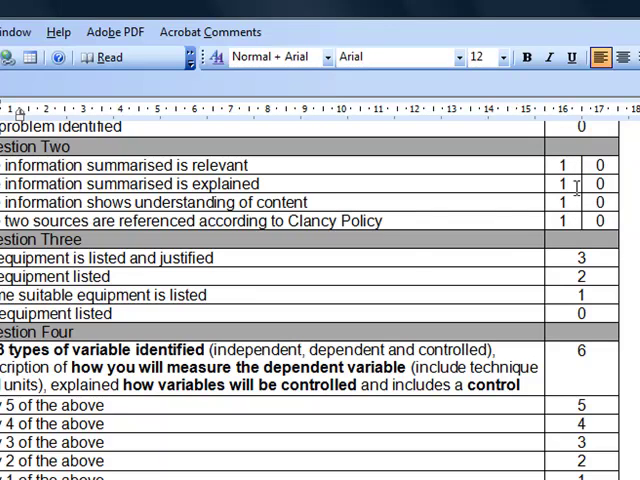
mouse_move(400, 344)
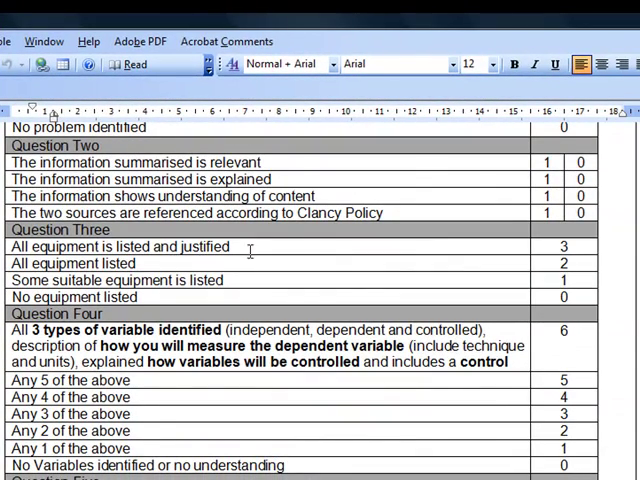
mouse_move(588, 246)
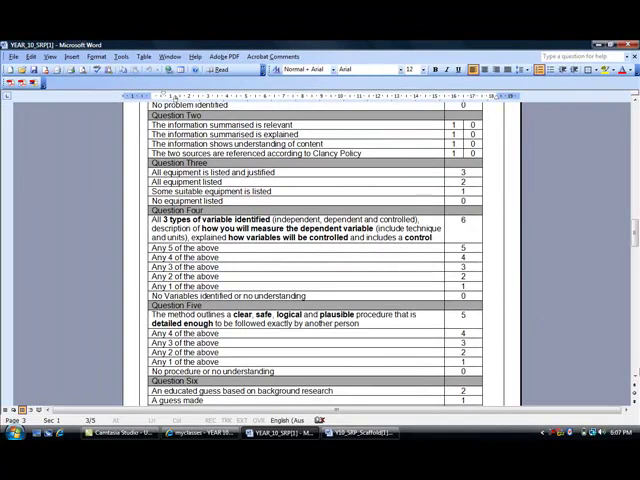
scroll(down, 3)
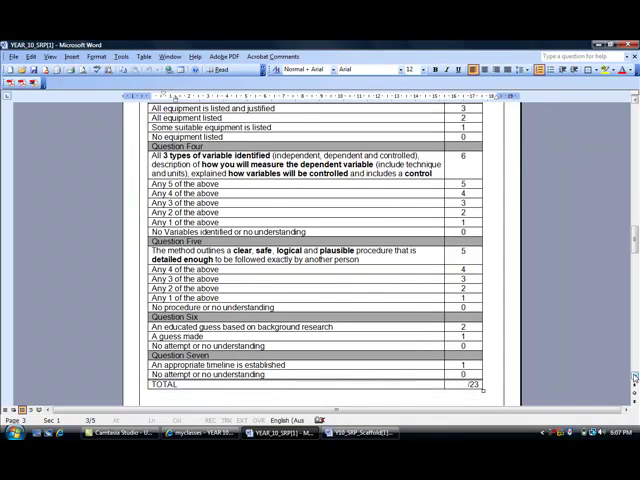
scroll(down, 3)
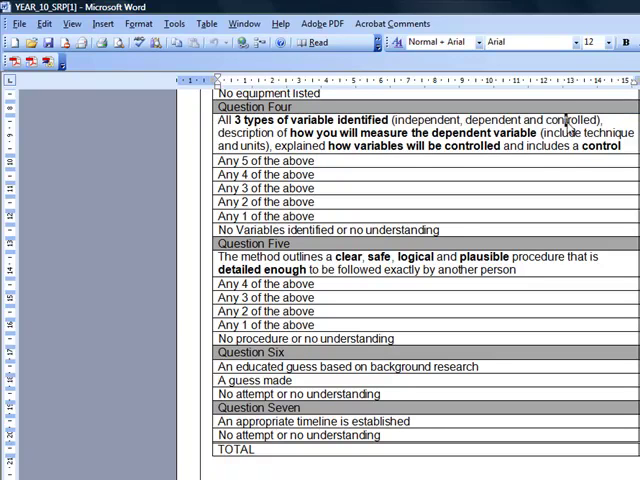
double_click(578, 120)
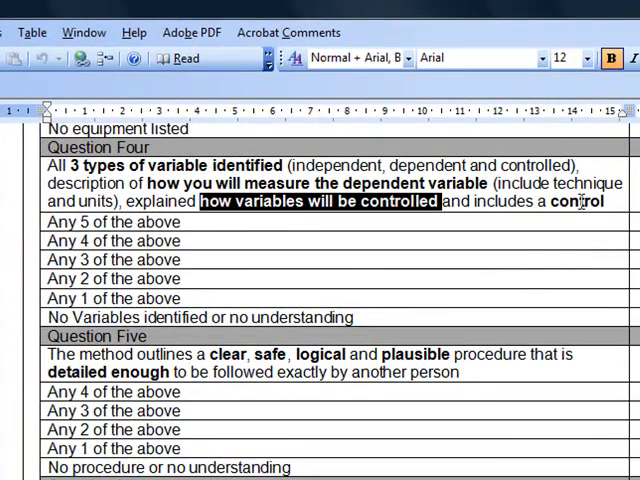
double_click(576, 202)
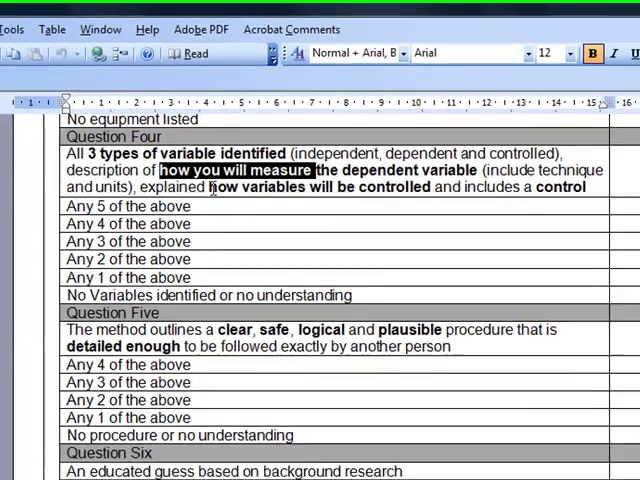
Select key words in Question Five, including 'plausible' and 'detailed enough'.
scroll(down, 3)
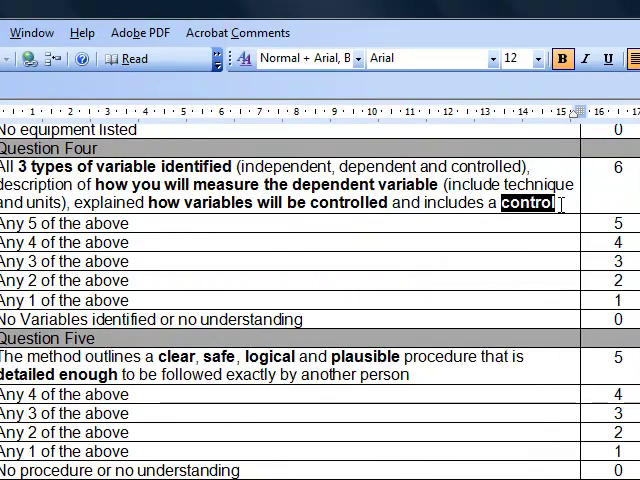
scroll(down, 3)
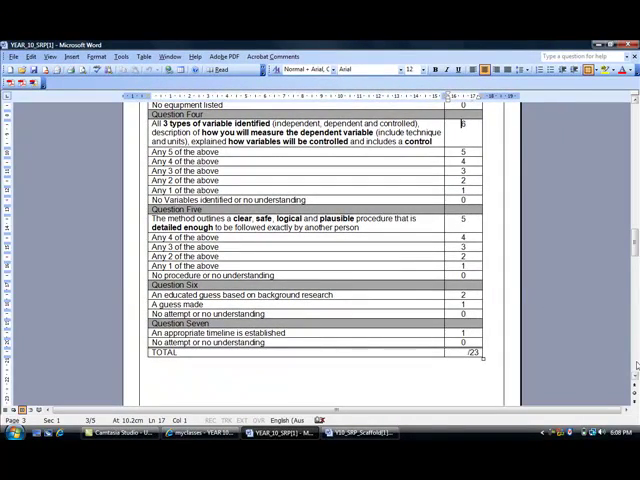
scroll(down, 3)
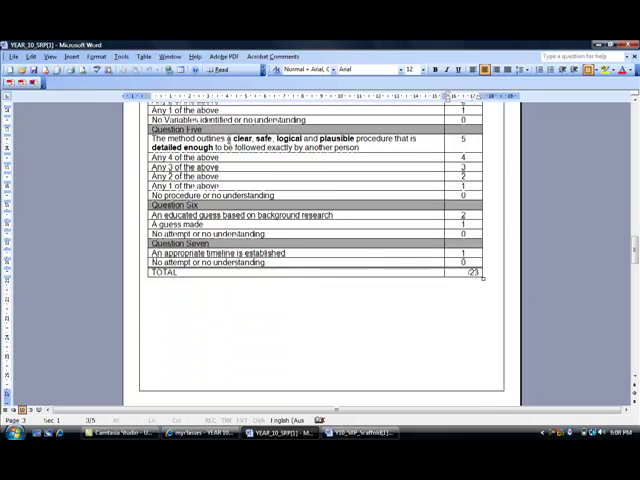
double_click(238, 138)
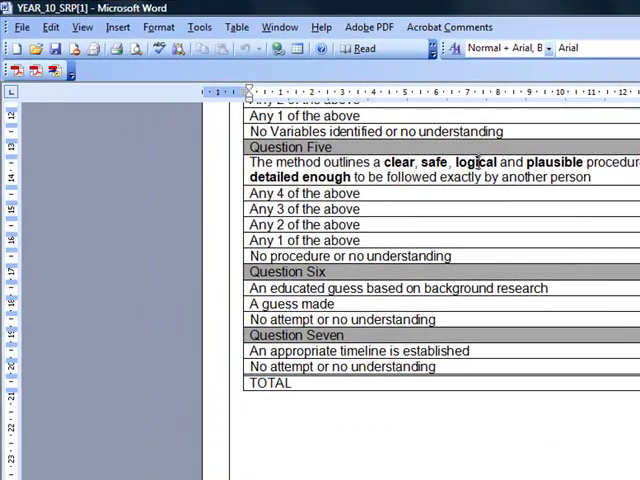
double_click(556, 164)
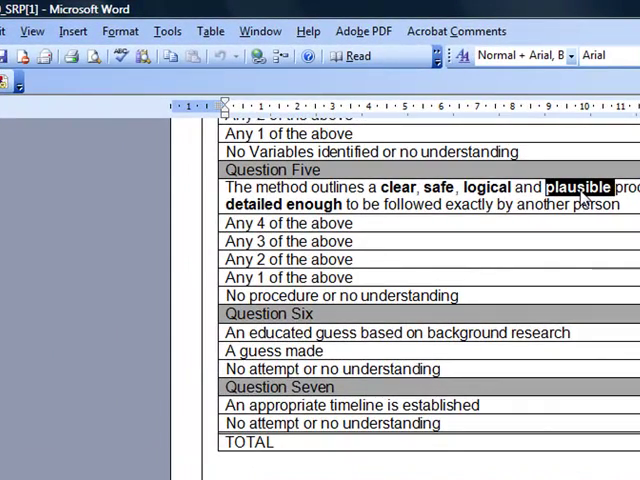
double_click(488, 188)
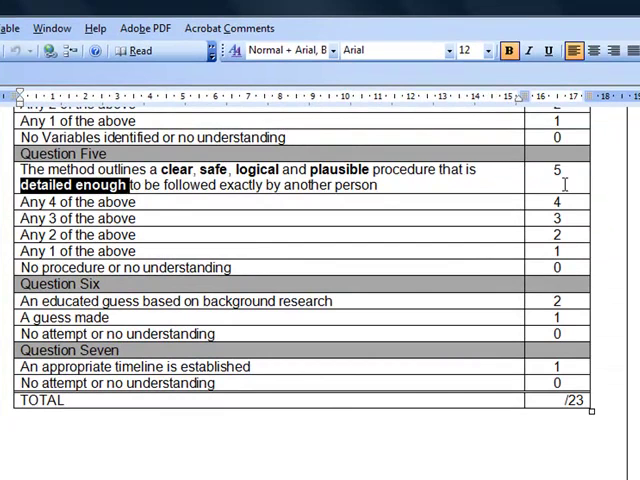
double_click(172, 168)
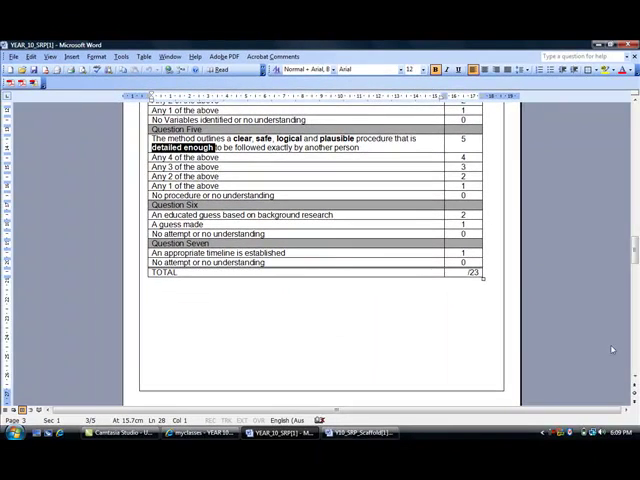
Select a report section name, then 'recommendations for further research' in the Discussion item.
scroll(down, 3)
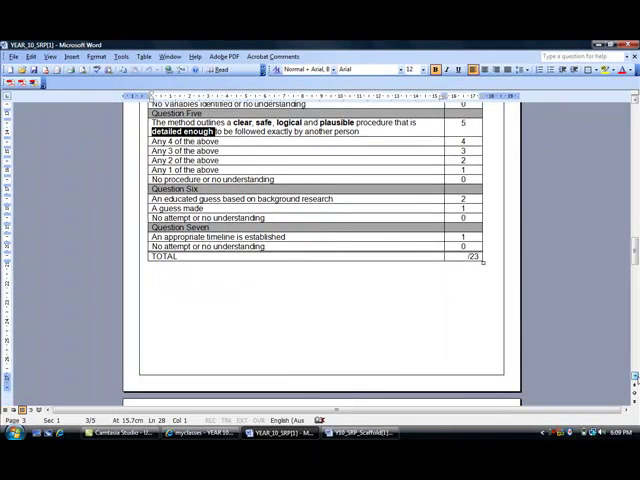
scroll(down, 3)
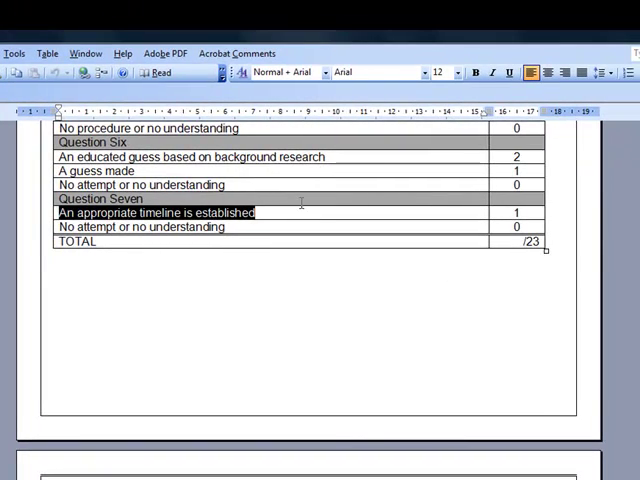
mouse_move(224, 264)
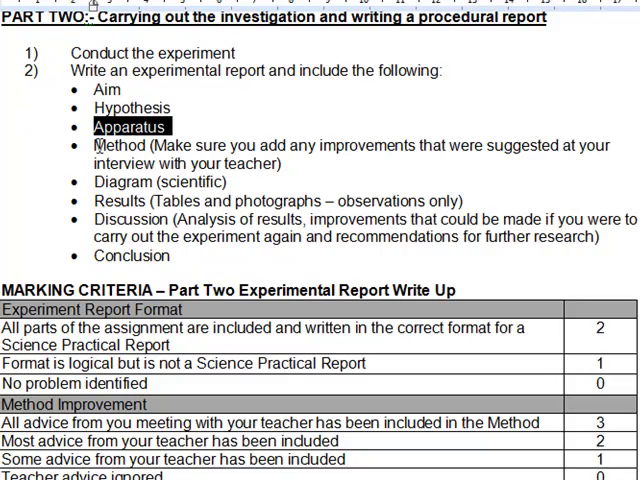
double_click(108, 144)
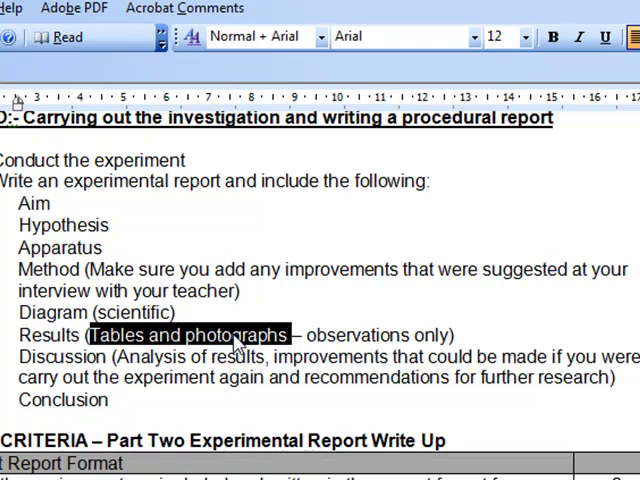
mouse_move(116, 350)
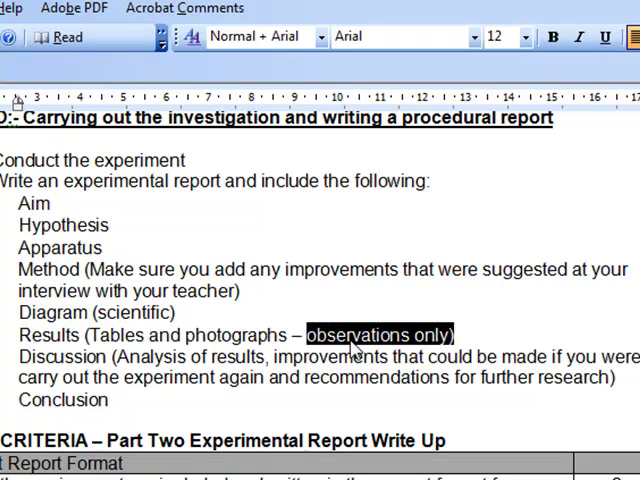
click(120, 356)
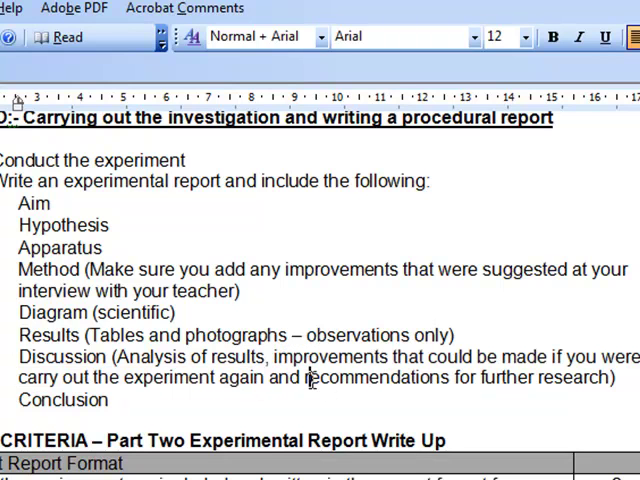
drag(304, 376, 600, 376)
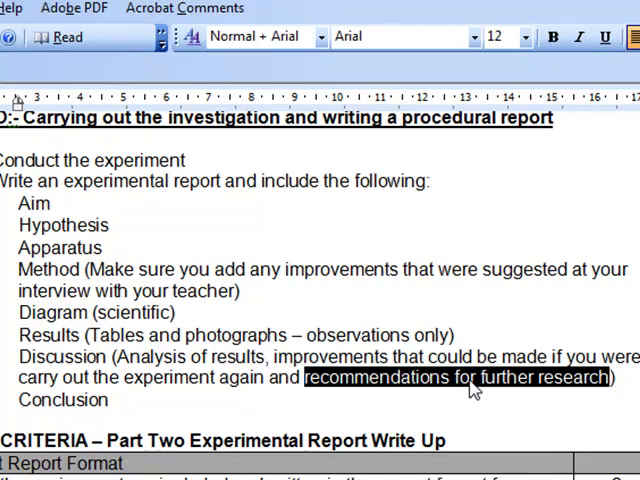
mouse_move(464, 392)
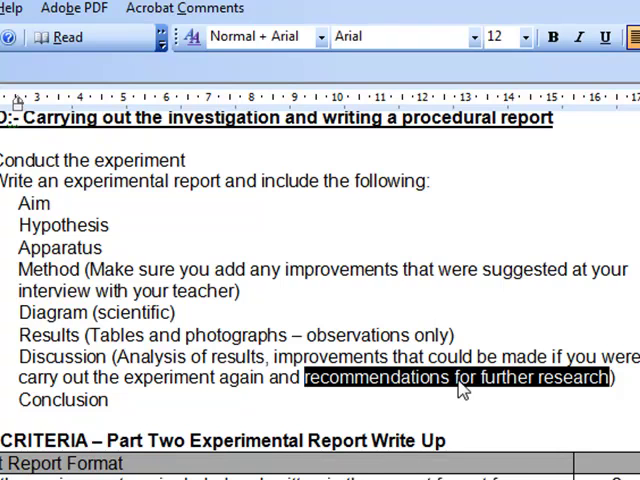
mouse_move(458, 390)
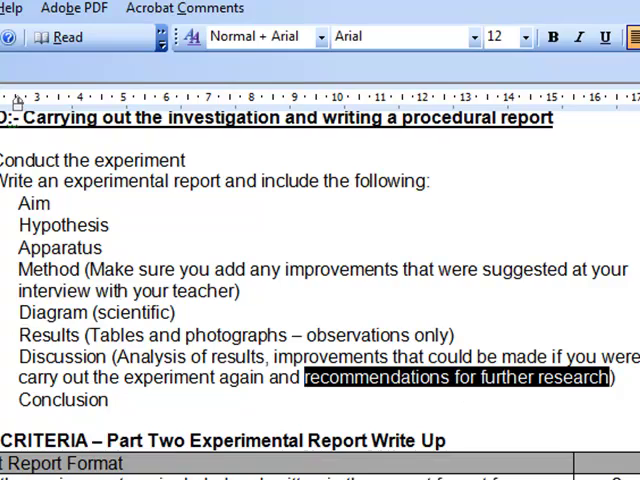
scroll(down, 3)
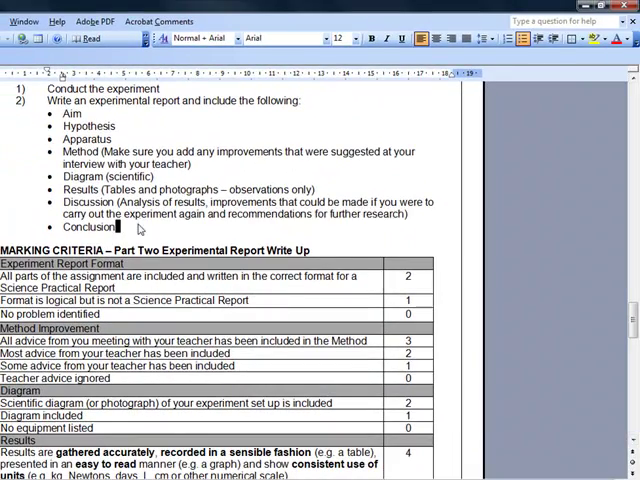
double_click(88, 228)
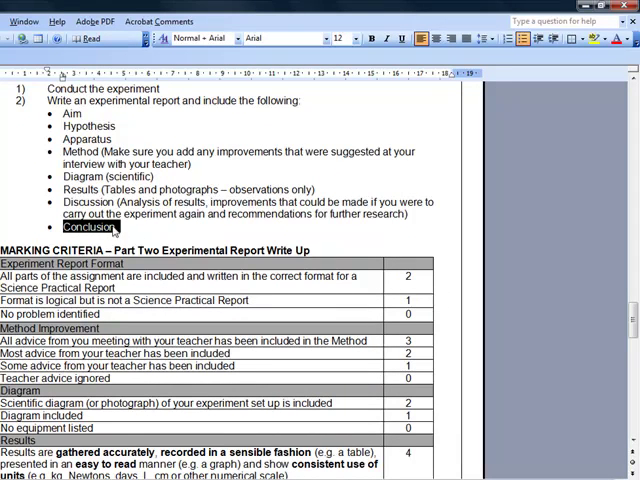
double_click(72, 114)
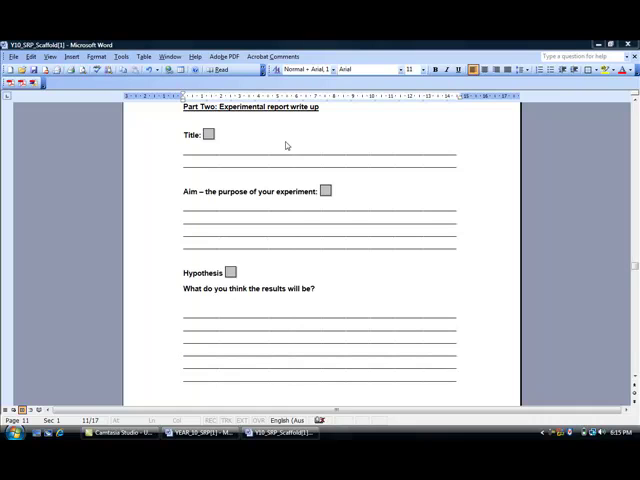
mouse_move(244, 140)
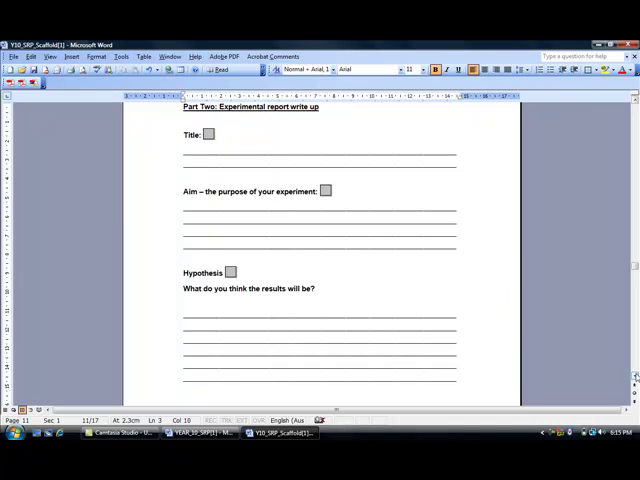
Scroll past Title, Aim and Hypothesis to 'Was your prediction correct?'.
scroll(down, 3)
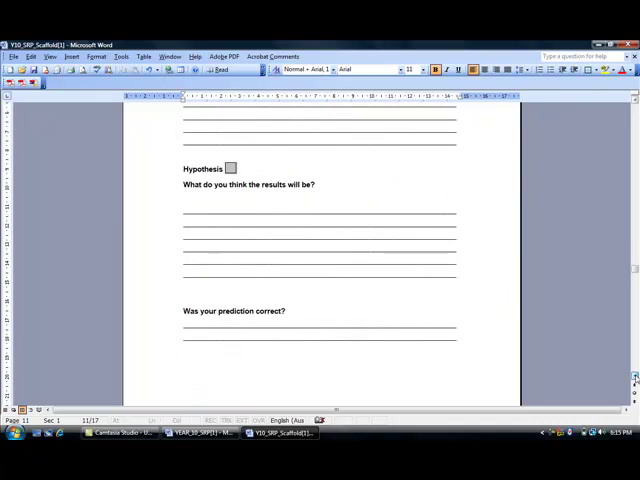
scroll(down, 3)
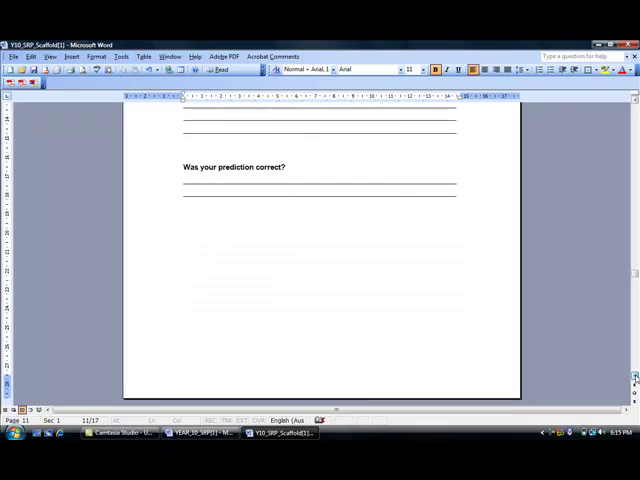
scroll(down, 3)
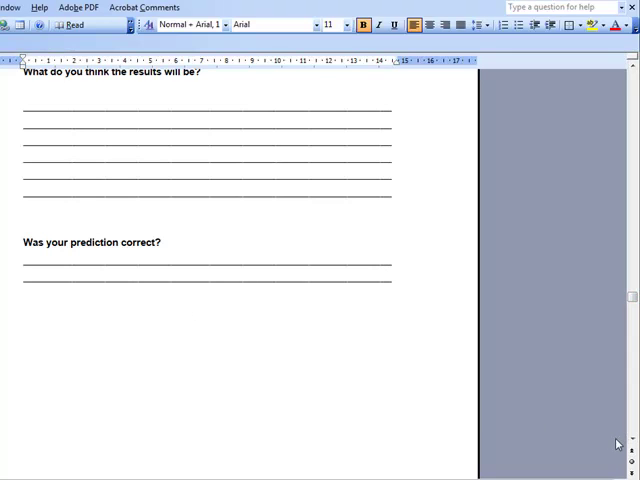
Scroll through the Apparatus bullet lines down to the Method section.
scroll(down, 3)
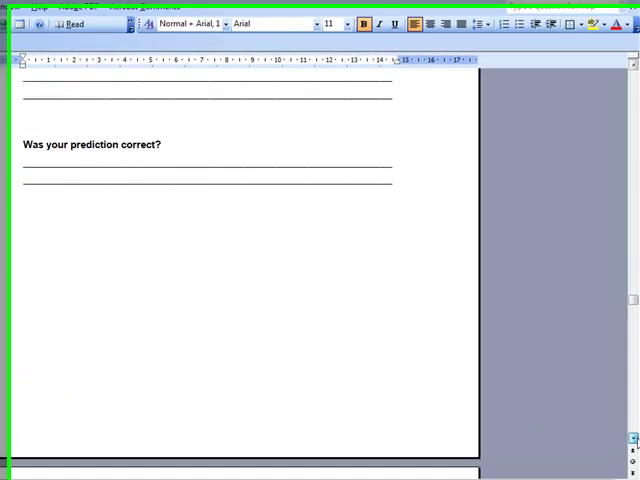
scroll(down, 3)
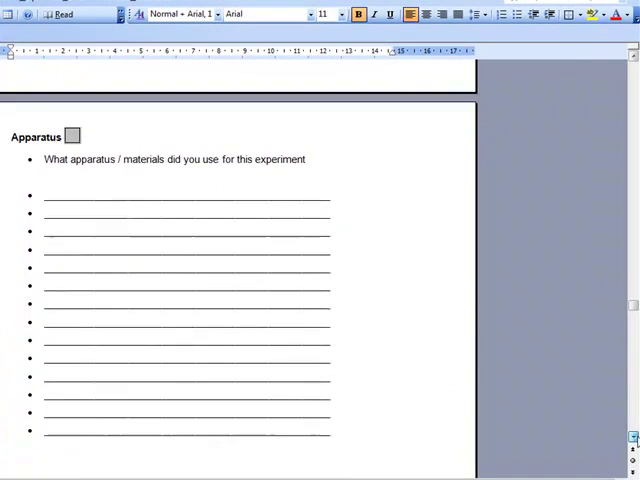
scroll(down, 3)
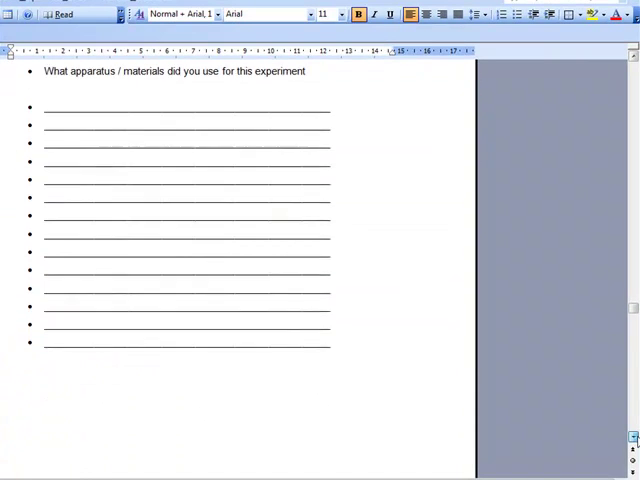
scroll(down, 3)
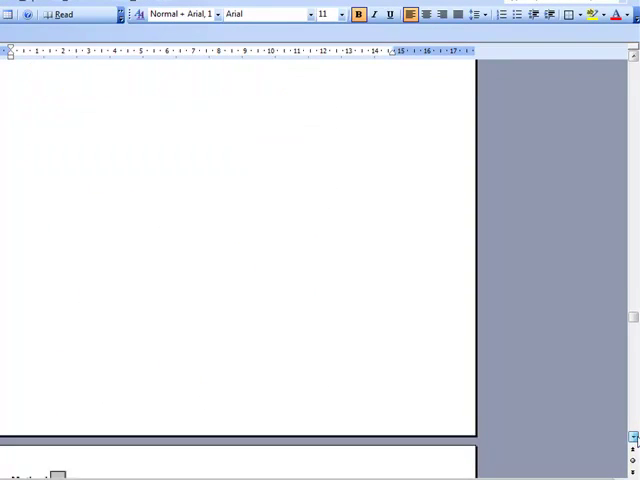
scroll(down, 3)
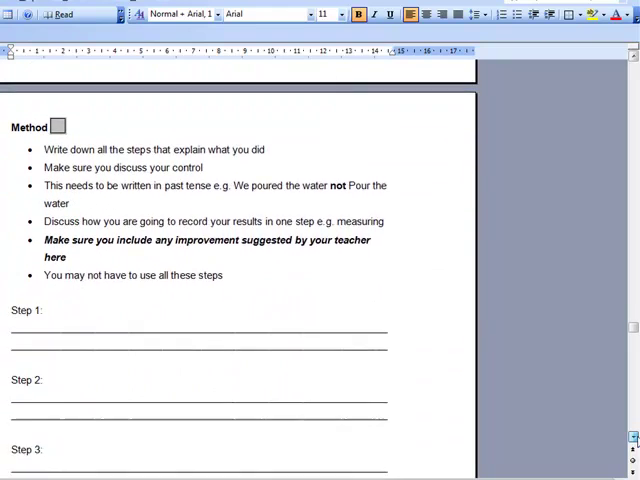
Scroll through the Method guidance and numbered steps down to Step Seven.
scroll(down, 3)
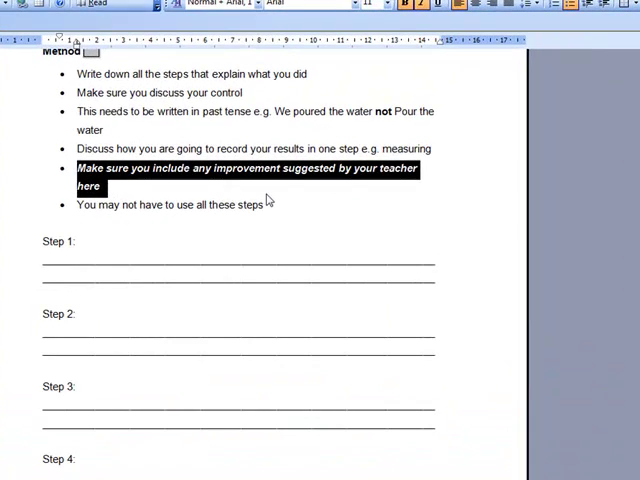
mouse_move(264, 198)
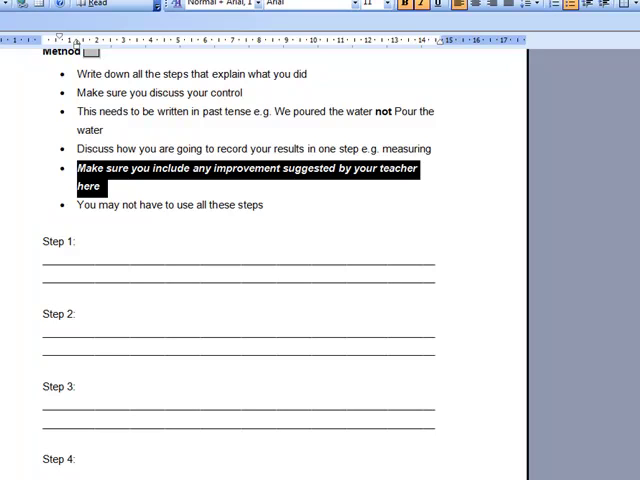
scroll(down, 3)
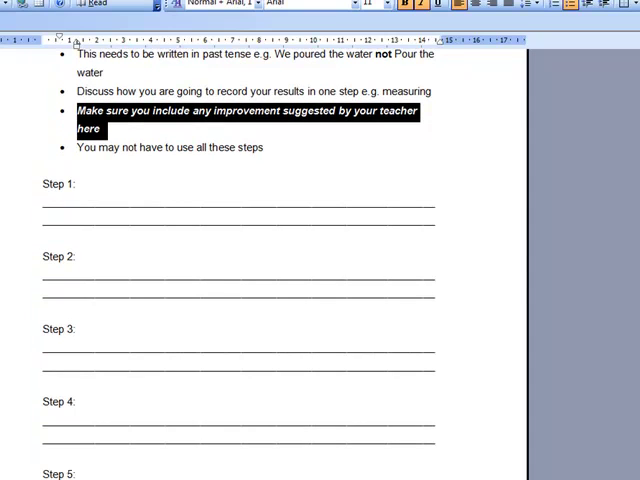
scroll(down, 3)
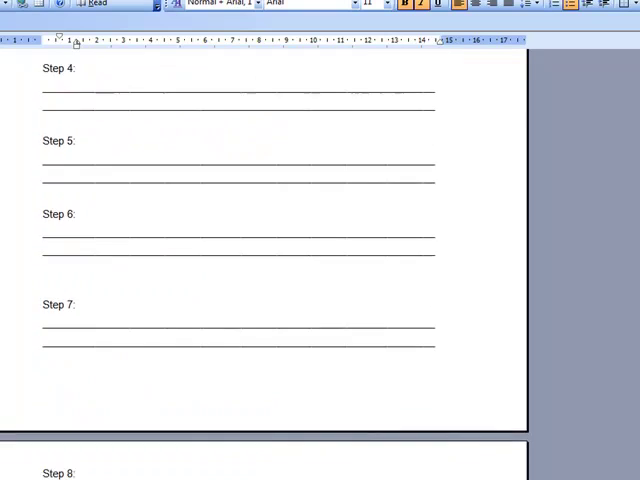
Scroll past Steps 4–10 to the Diagram section and select the word 'photograph'.
scroll(down, 3)
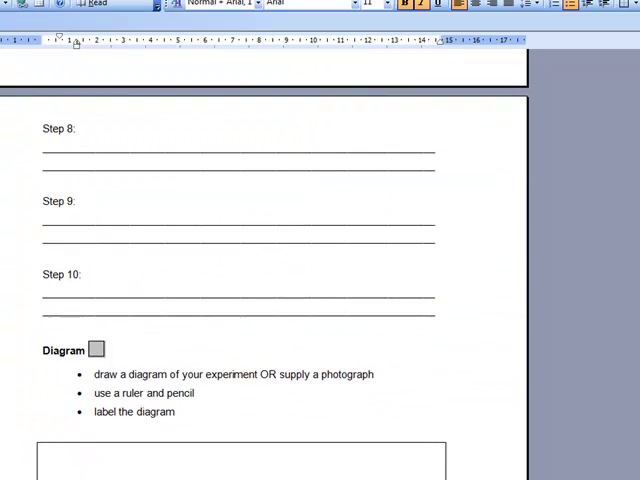
scroll(down, 3)
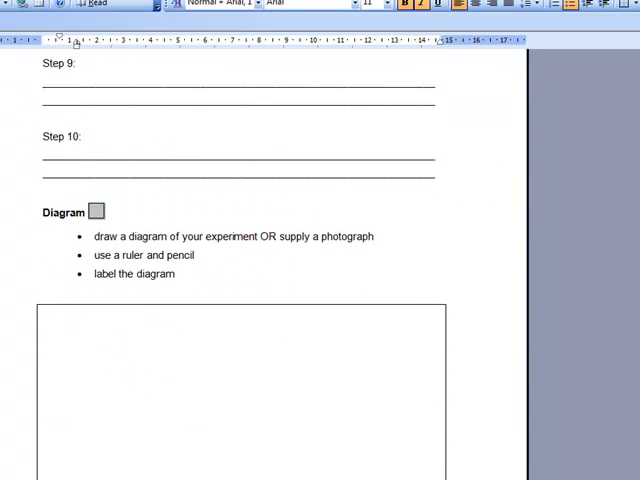
scroll(down, 3)
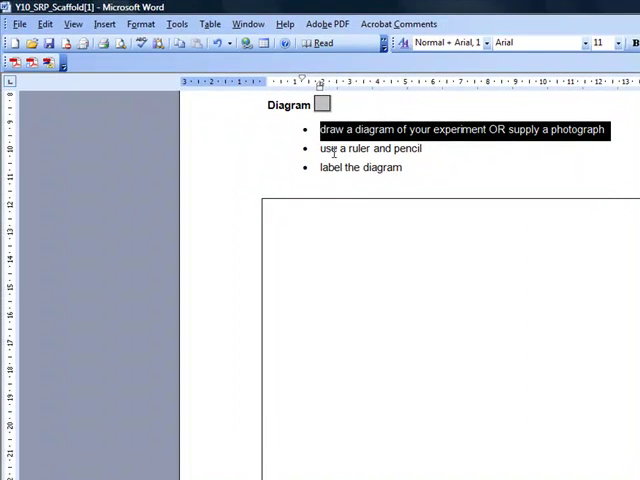
double_click(580, 130)
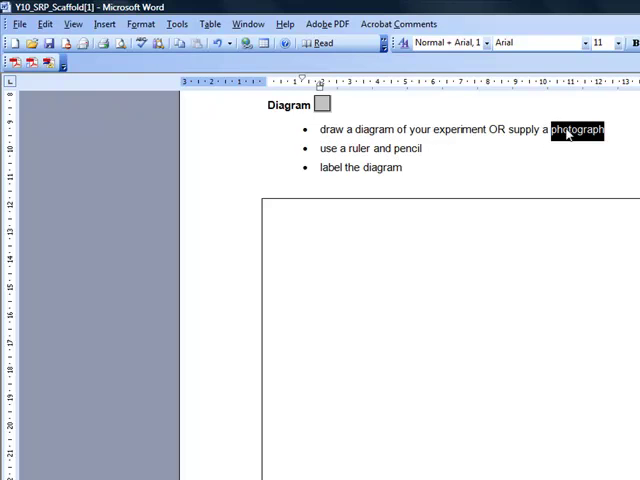
mouse_move(196, 156)
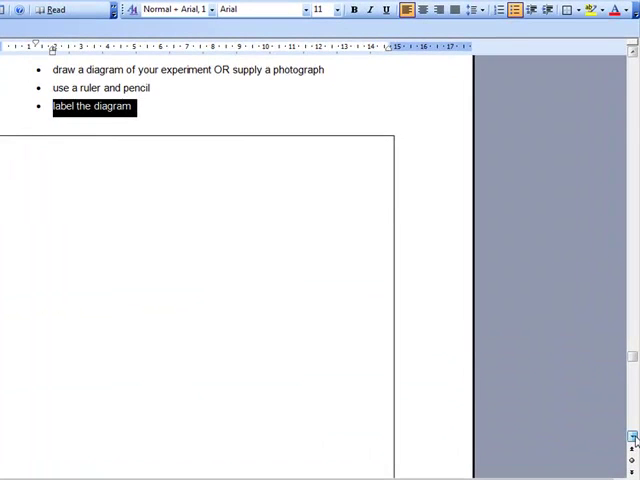
Scroll to the Results section with TABLE and GRAPH boxes and select the unit 'kg'.
scroll(down, 3)
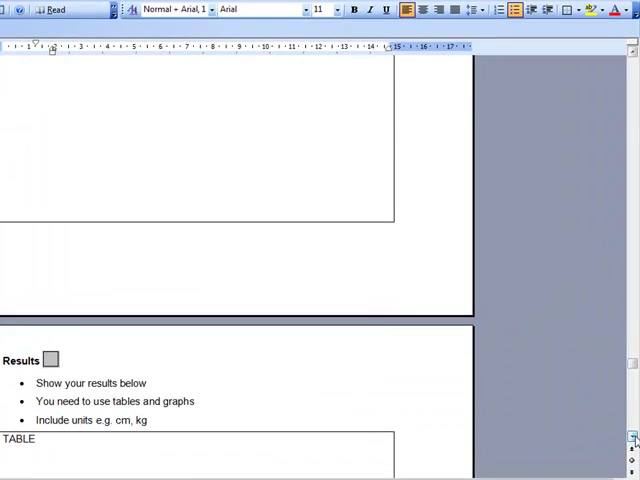
scroll(down, 3)
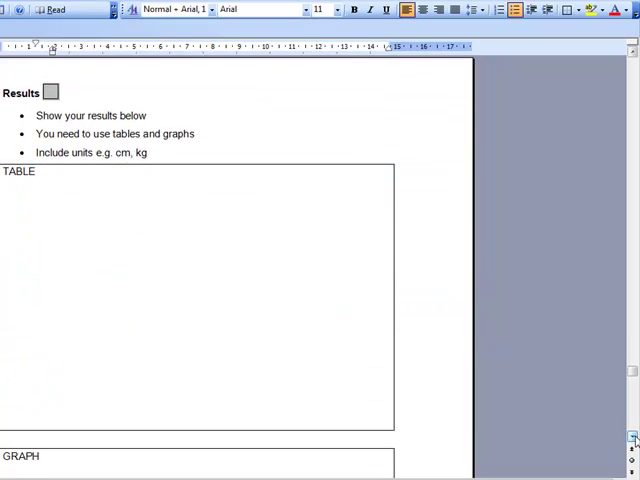
scroll(down, 3)
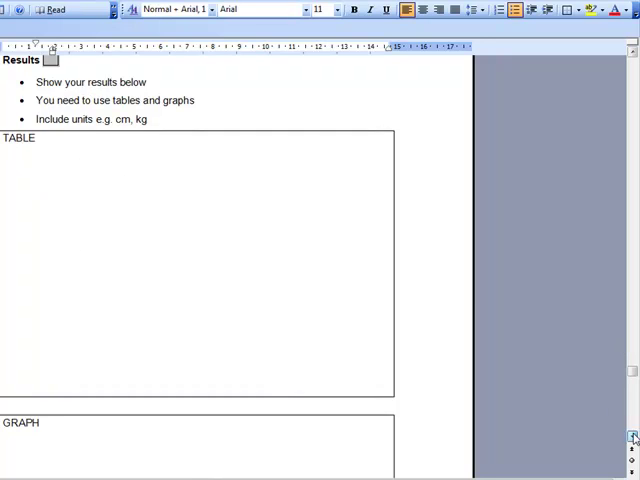
scroll(down, 3)
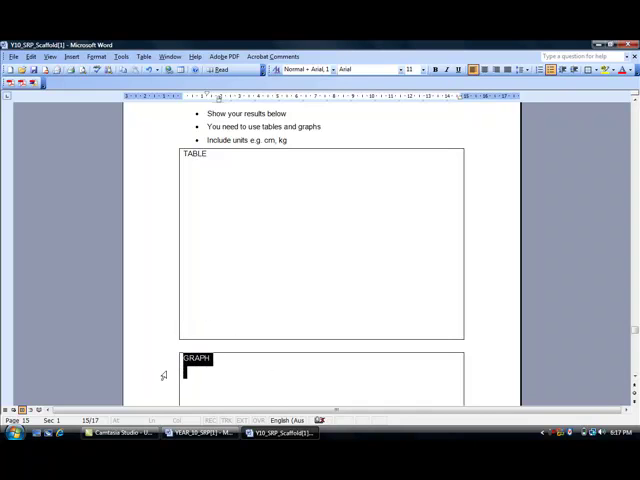
scroll(down, 3)
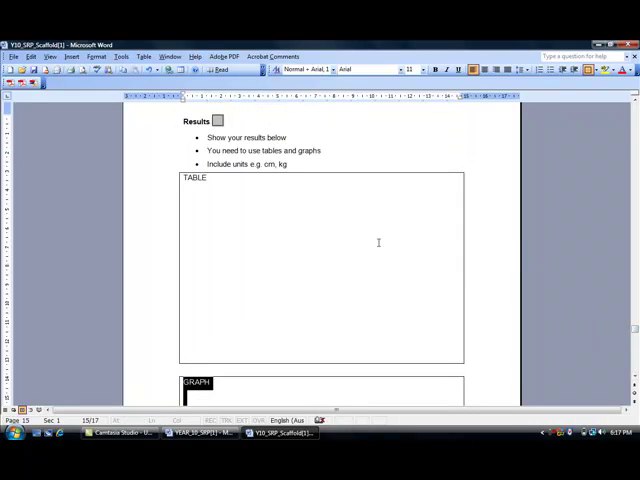
mouse_move(294, 172)
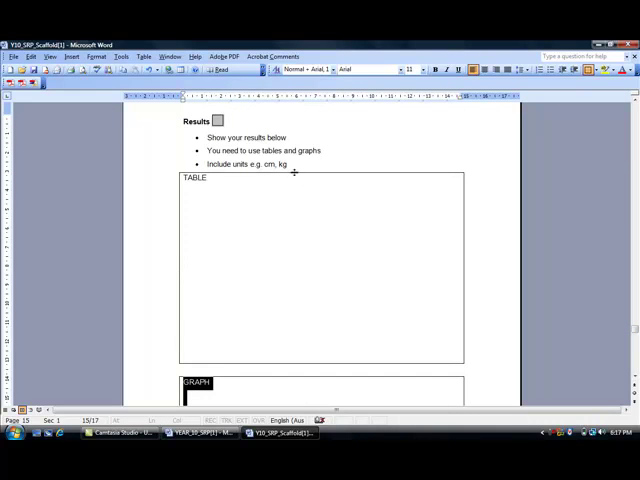
double_click(284, 164)
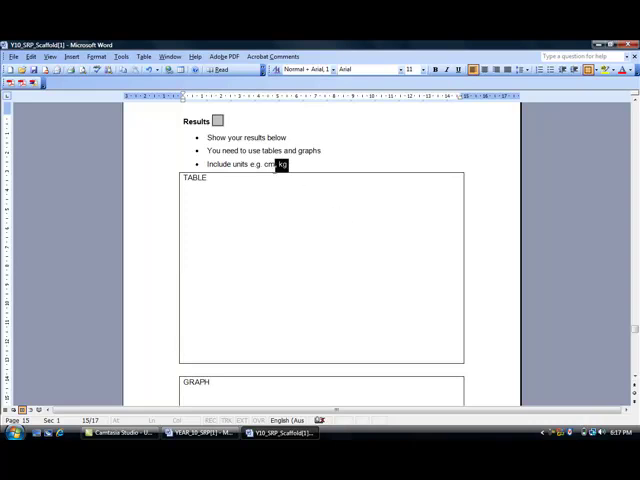